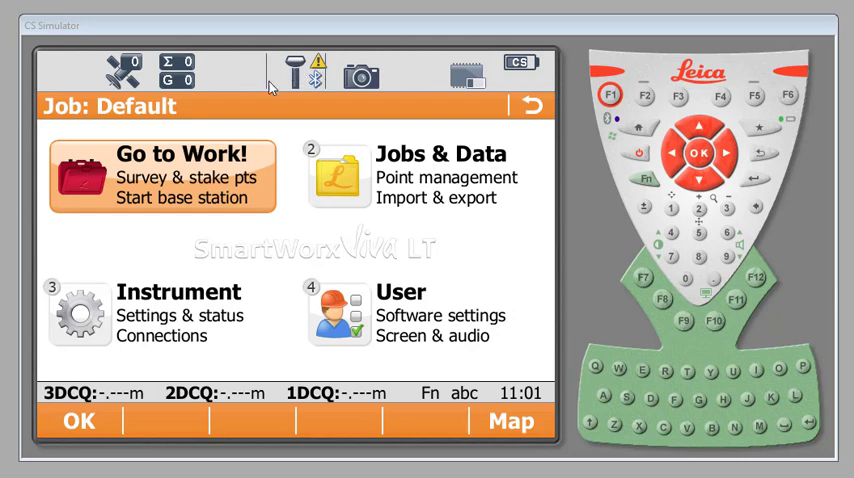
{"action": "mouse_move", "coordinate": [287, 78]}
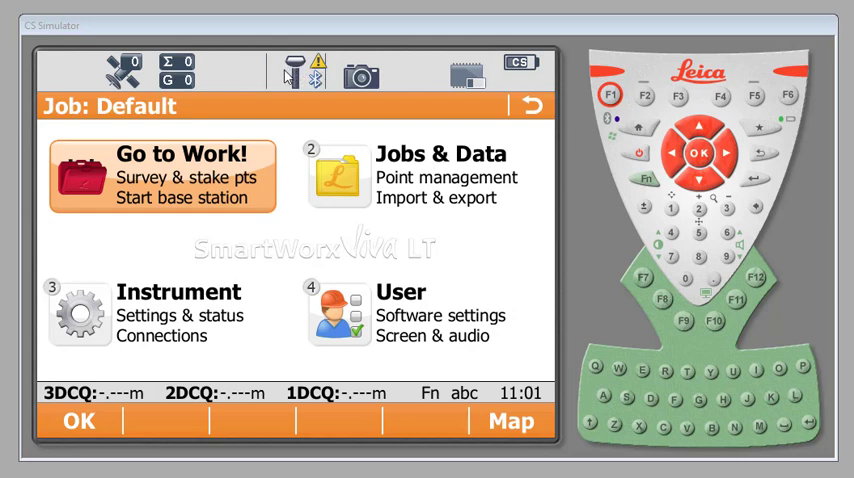
{"action": "mouse_move", "coordinate": [258, 88]}
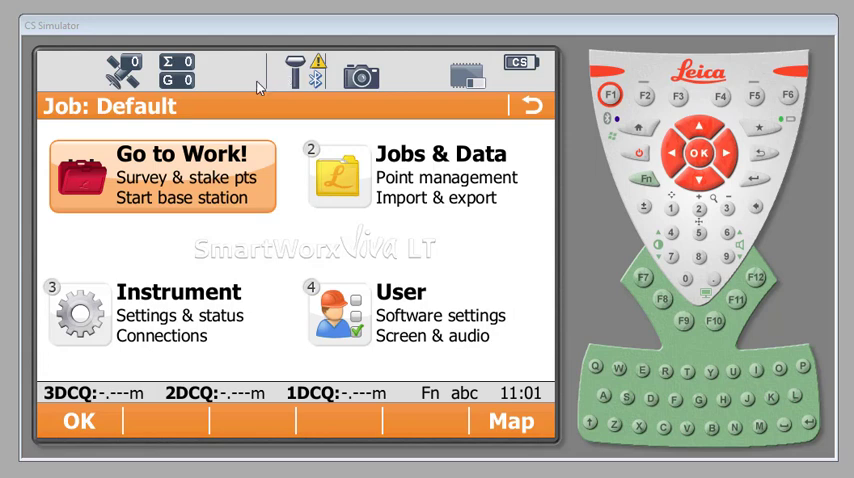
{"action": "mouse_move", "coordinate": [184, 311]}
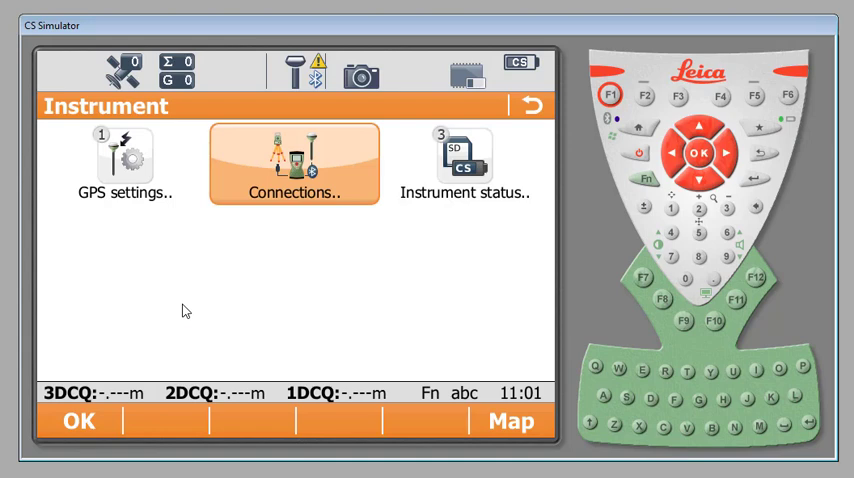
{"action": "mouse_move", "coordinate": [250, 238]}
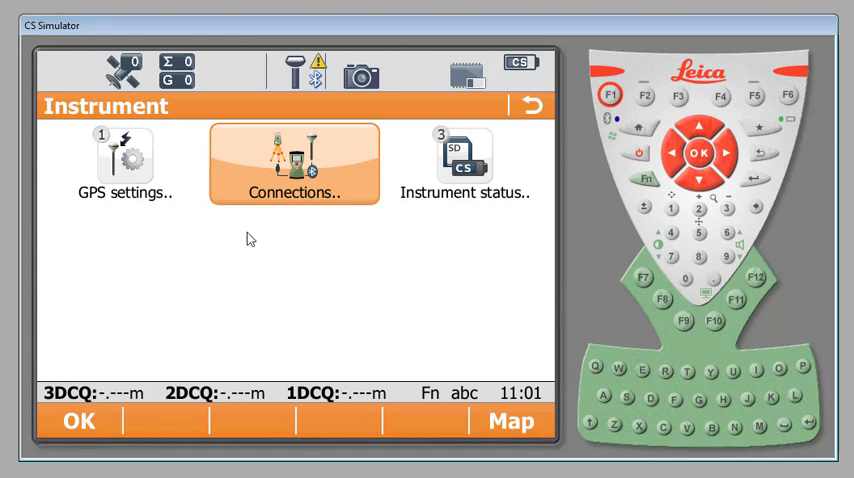
Step: Open Connections and start the GS connection wizard
{"action": "left_click", "coordinate": [294, 162]}
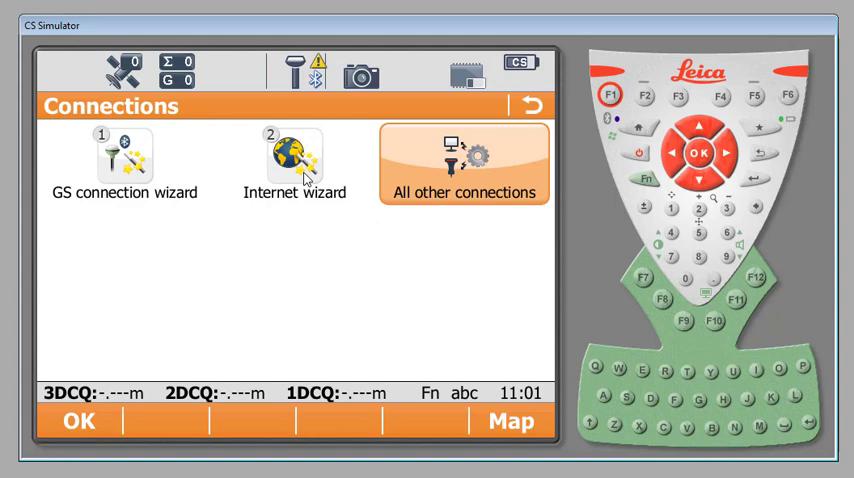
{"action": "left_click", "coordinate": [123, 160]}
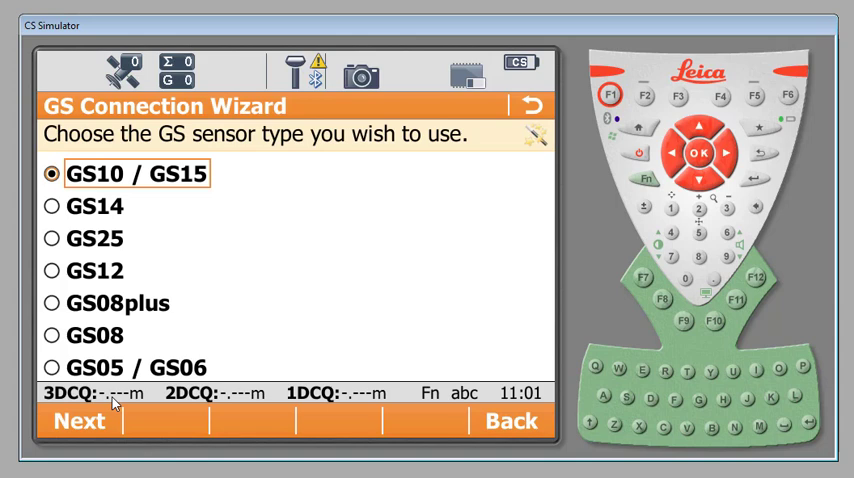
{"action": "mouse_move", "coordinate": [530, 124]}
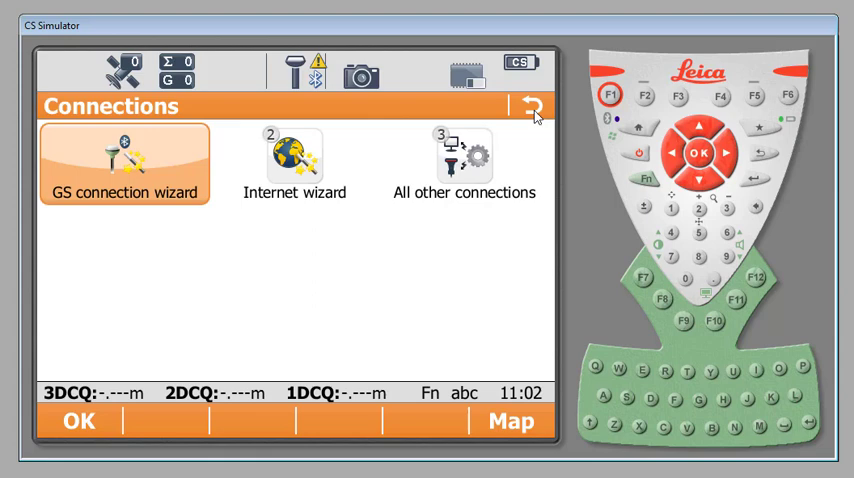
{"action": "mouse_move", "coordinate": [537, 110]}
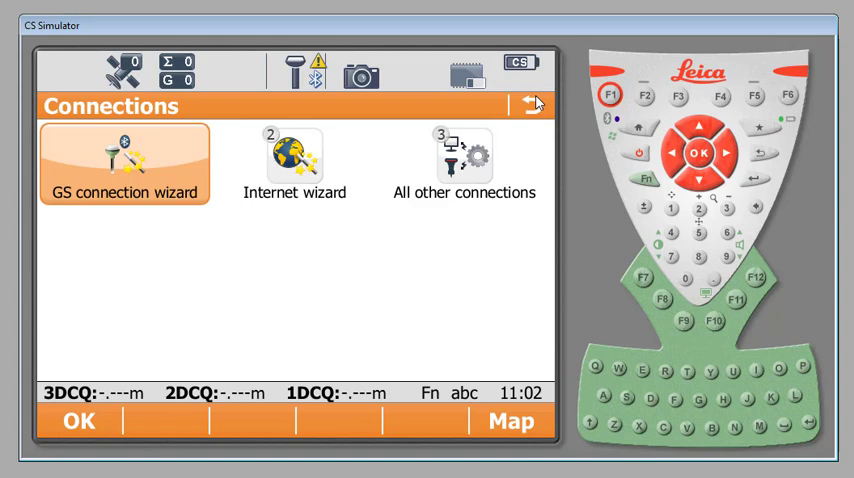
Step: Go from the main menu to Instrument > Connections > All other connections
{"action": "left_click", "coordinate": [532, 104]}
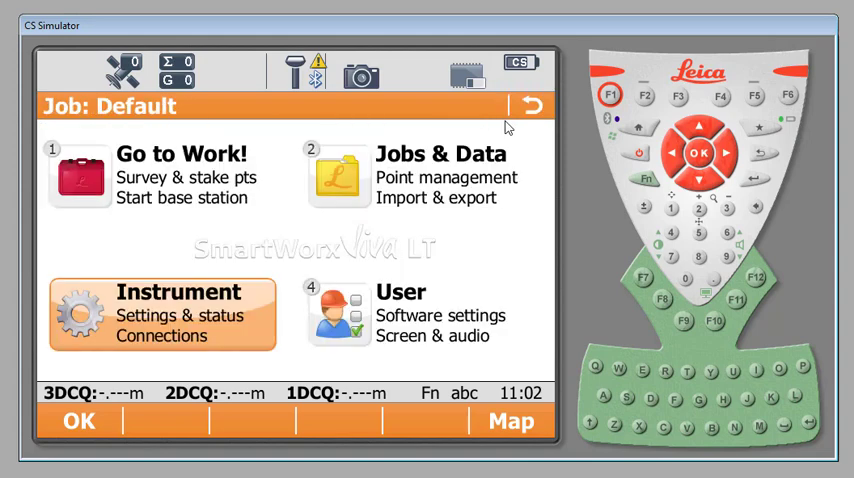
{"action": "left_click", "coordinate": [163, 313]}
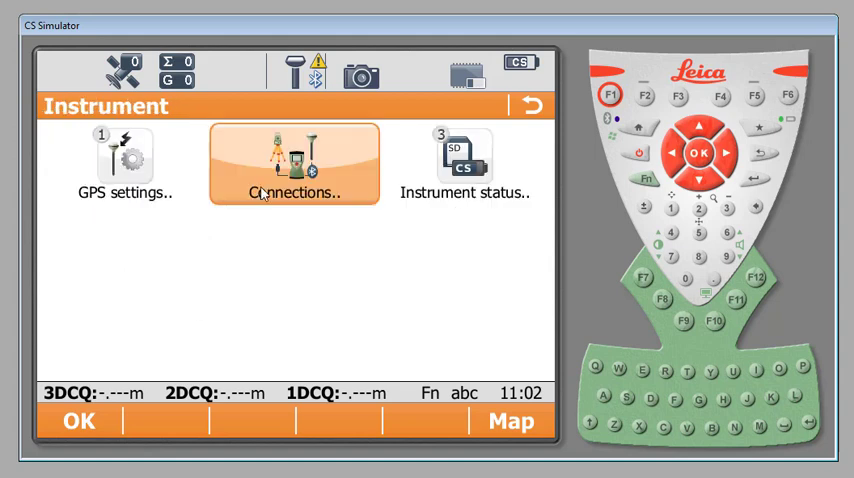
{"action": "left_click", "coordinate": [294, 162]}
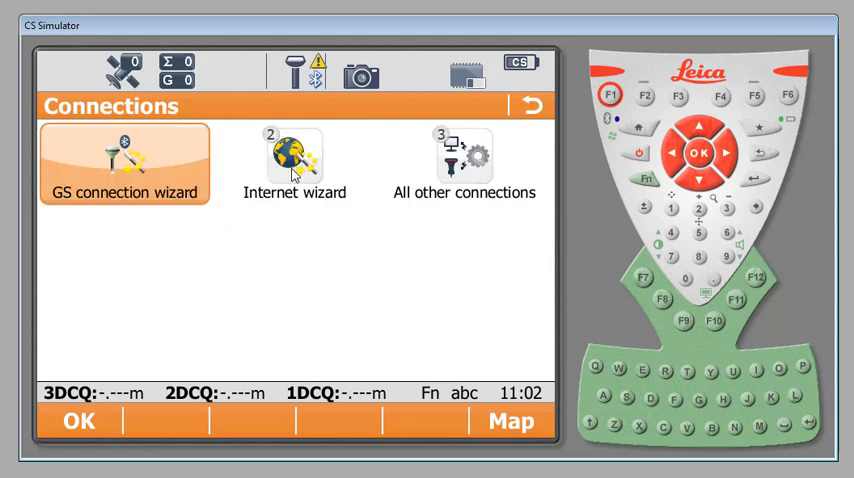
{"action": "mouse_move", "coordinate": [463, 167]}
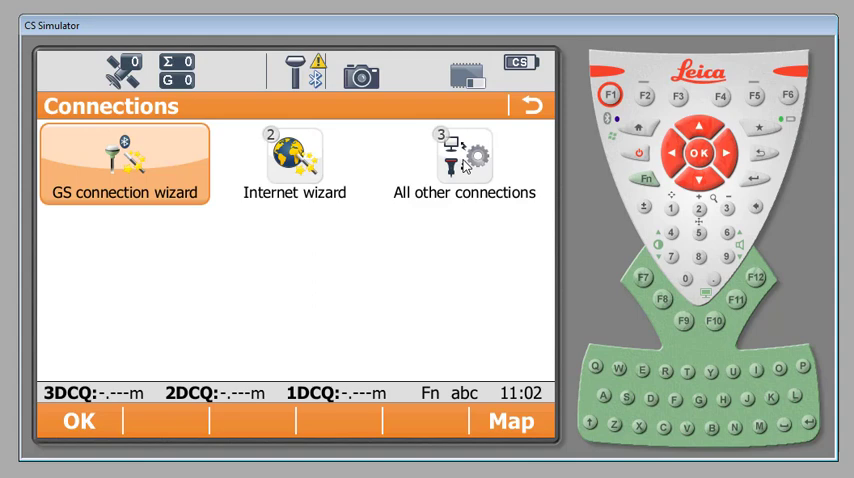
{"action": "left_click", "coordinate": [463, 160]}
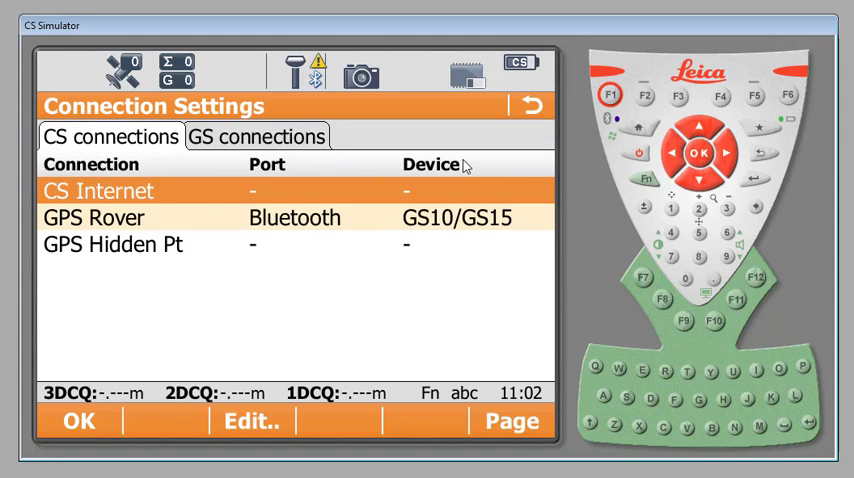
{"action": "mouse_move", "coordinate": [135, 145]}
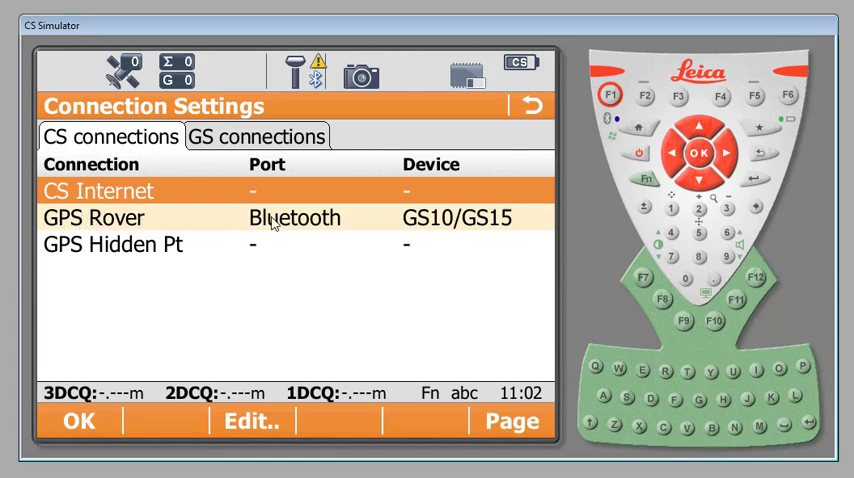
{"action": "mouse_move", "coordinate": [418, 222]}
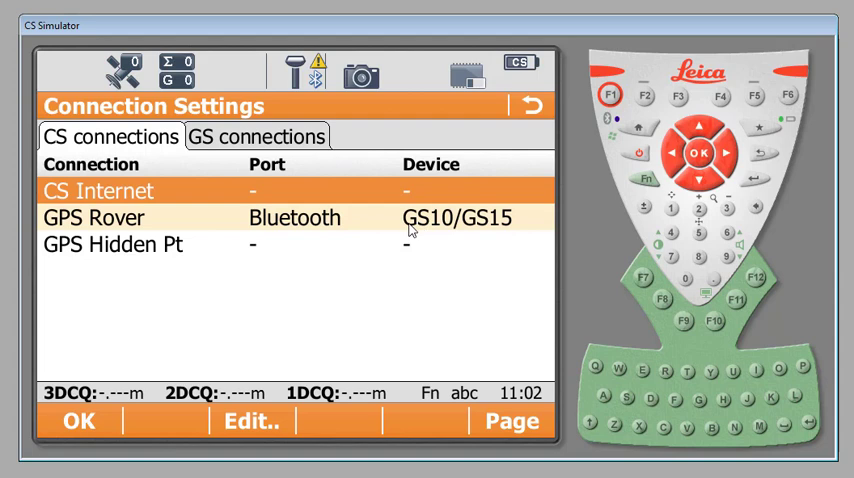
{"action": "mouse_move", "coordinate": [223, 225]}
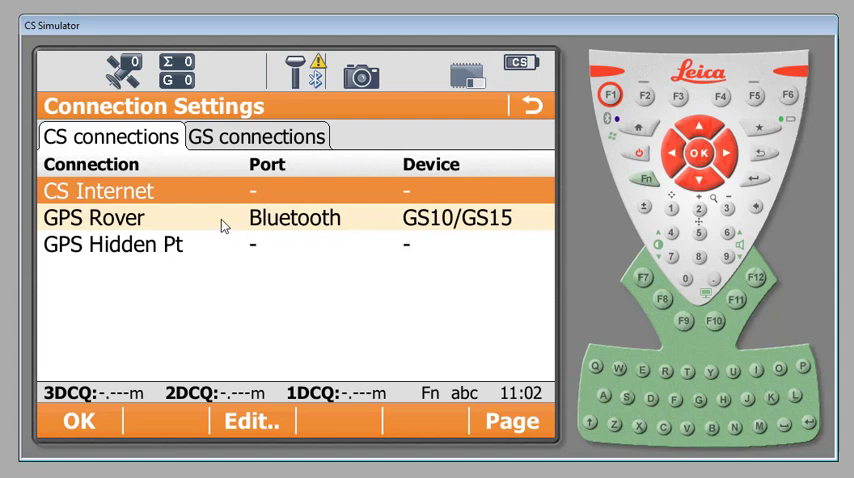
{"action": "mouse_move", "coordinate": [315, 221]}
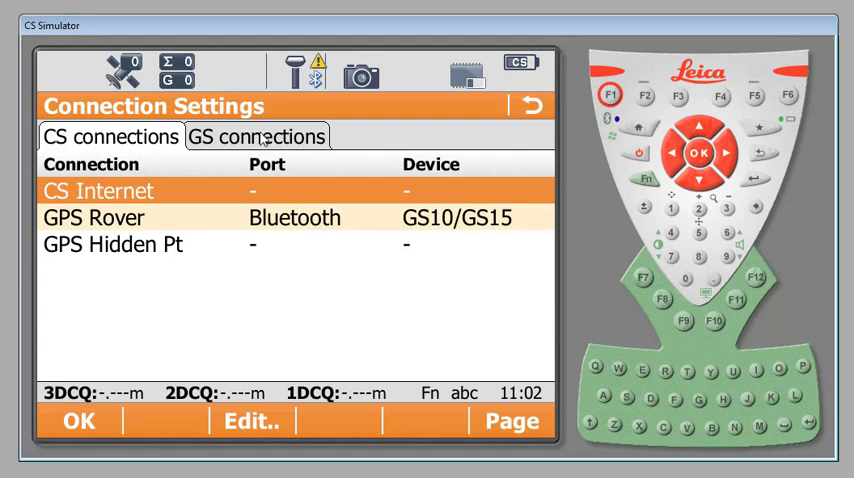
Step: Show the GS connections list containing RTK Rover, GS Internet, NMEA and Remote entries
{"action": "left_click", "coordinate": [258, 137]}
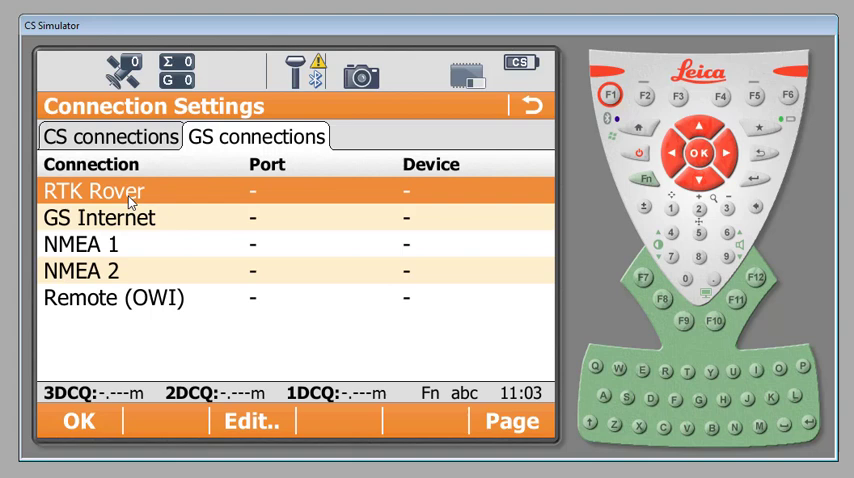
{"action": "mouse_move", "coordinate": [108, 197]}
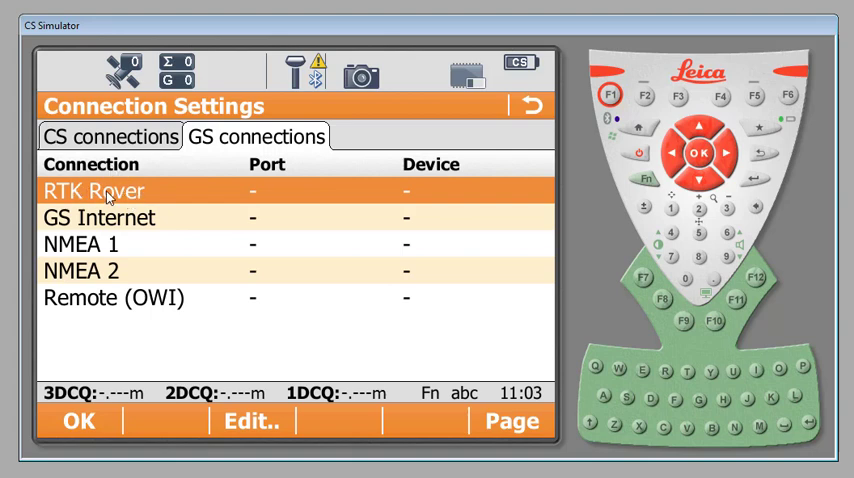
{"action": "mouse_move", "coordinate": [224, 339]}
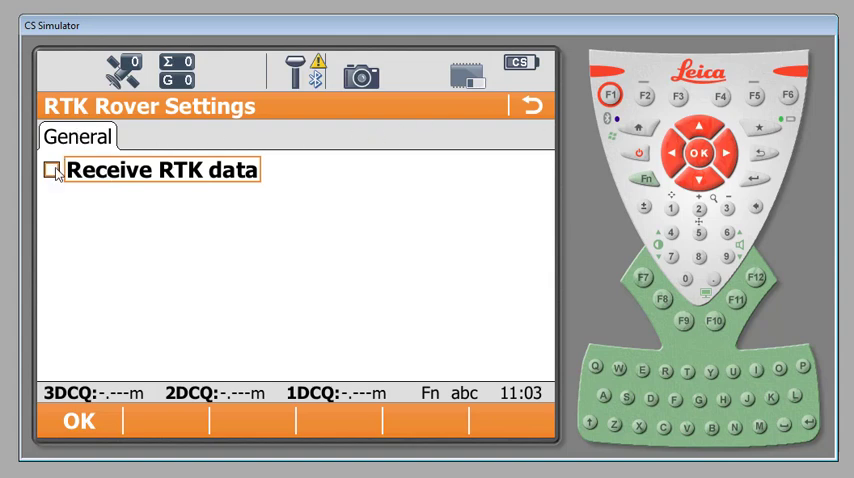
Step: Enable receiving RTK data for the RTK Rover, connecting using CS Internet 1
{"action": "left_click", "coordinate": [52, 170]}
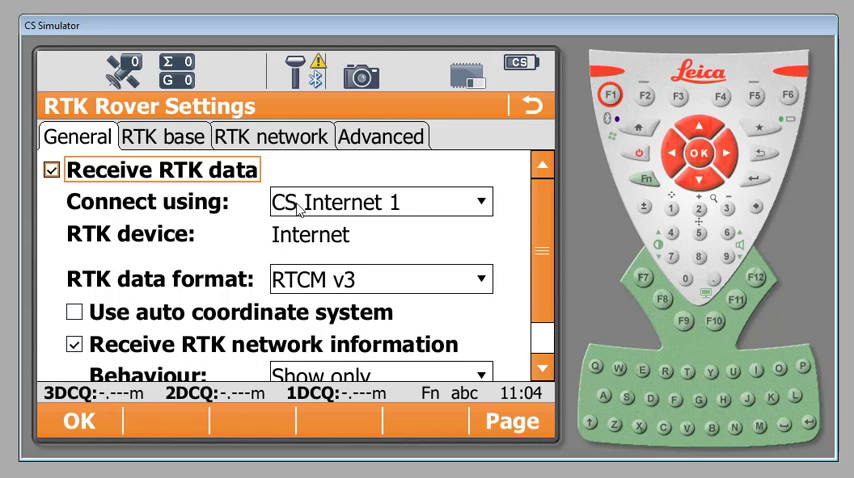
{"action": "left_click", "coordinate": [478, 201]}
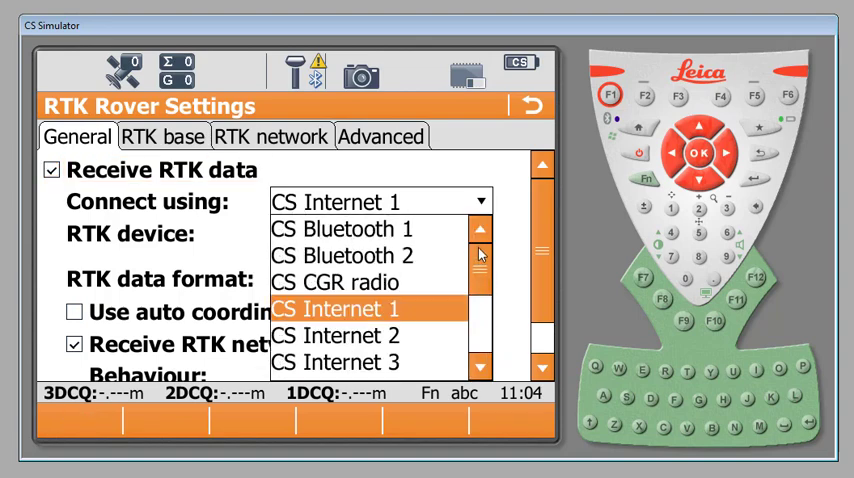
{"action": "left_click", "coordinate": [335, 308]}
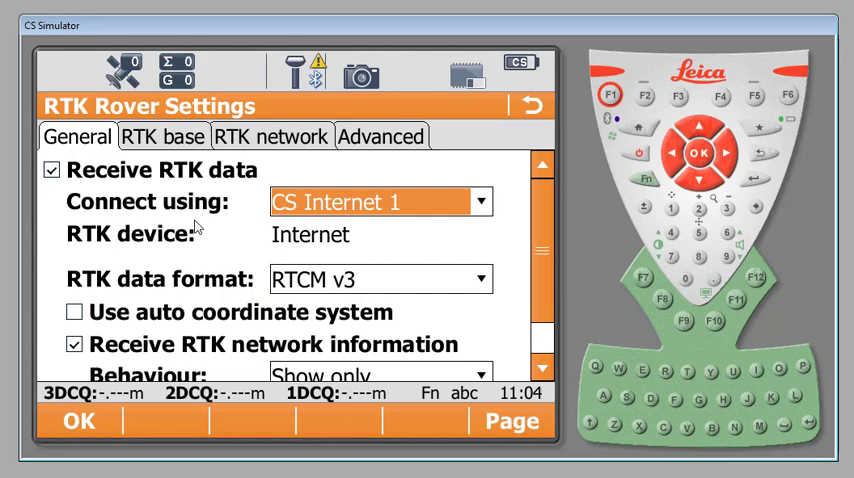
{"action": "mouse_move", "coordinate": [186, 240]}
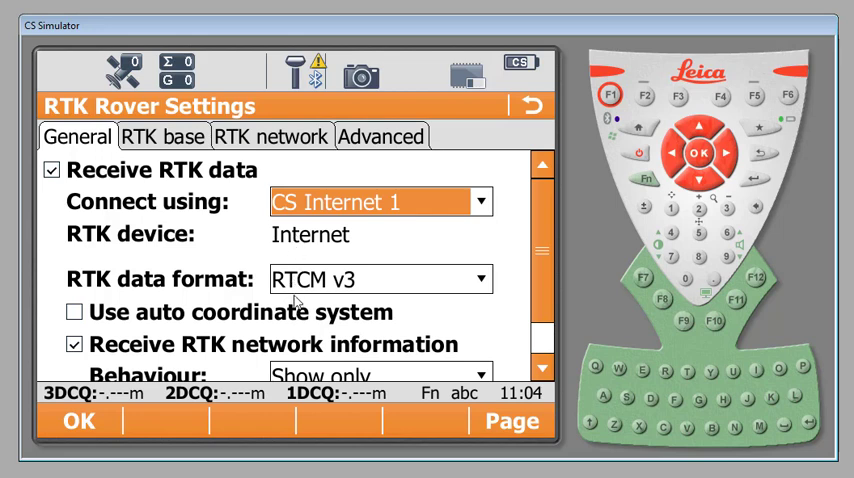
Step: Keep RTCM v3 as the RTK data format and review the network information options
{"action": "left_click", "coordinate": [480, 279]}
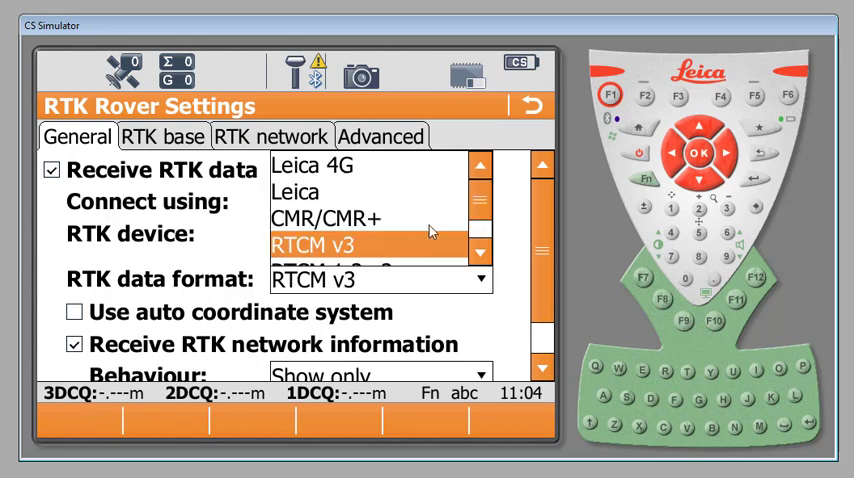
{"action": "left_click", "coordinate": [479, 255]}
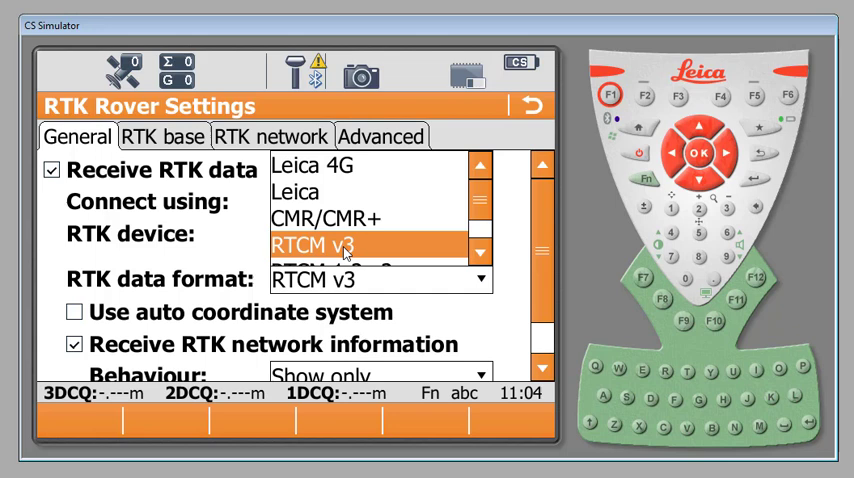
{"action": "scroll", "scroll_direction": "down", "scroll_amount": 3}
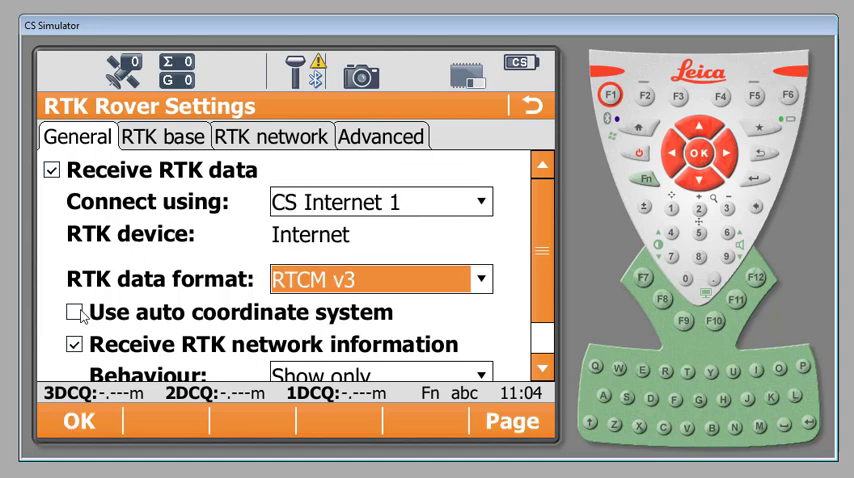
{"action": "left_click", "coordinate": [74, 312]}
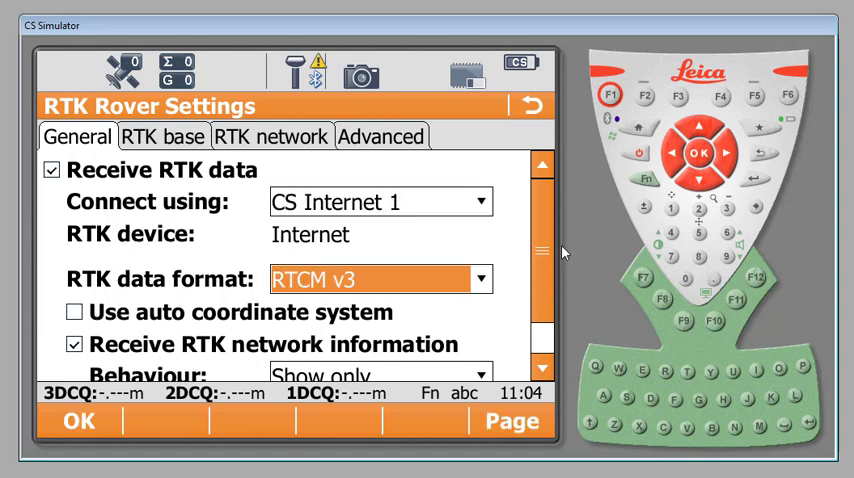
{"action": "scroll", "scroll_direction": "down", "scroll_amount": 3}
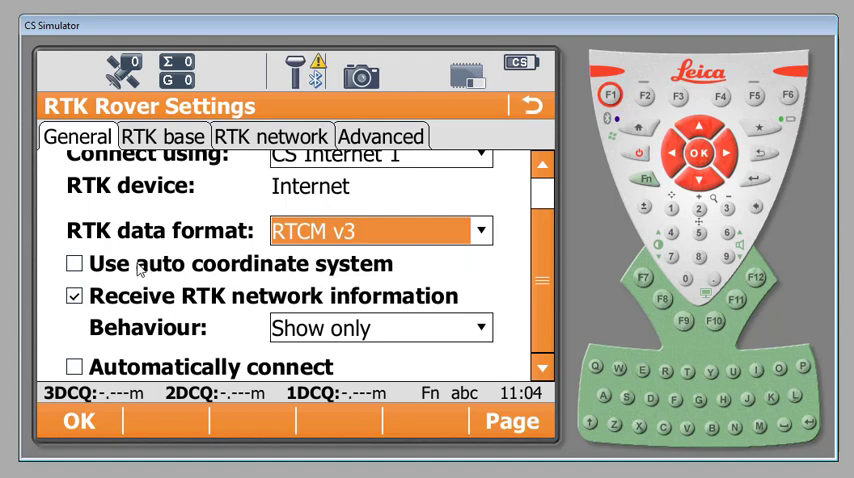
{"action": "mouse_move", "coordinate": [138, 267]}
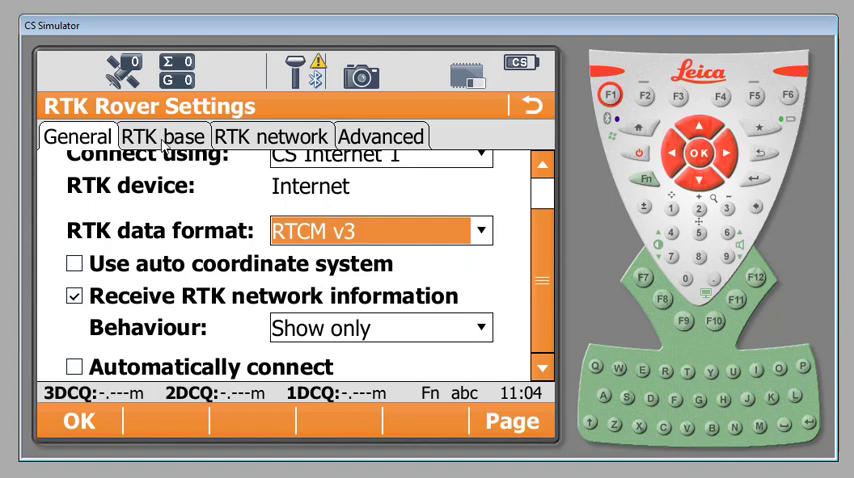
Step: On the RTK base tab, leave Sensor at base on Automatically detect
{"action": "left_click", "coordinate": [163, 135]}
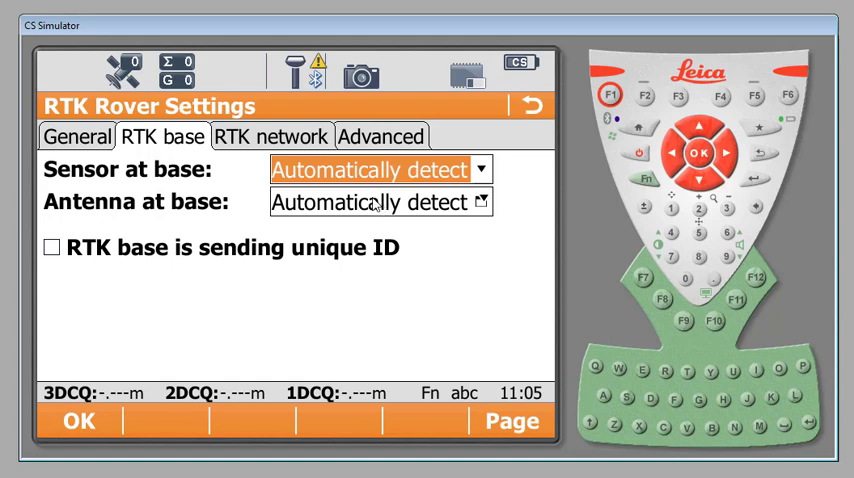
{"action": "left_click", "coordinate": [480, 169]}
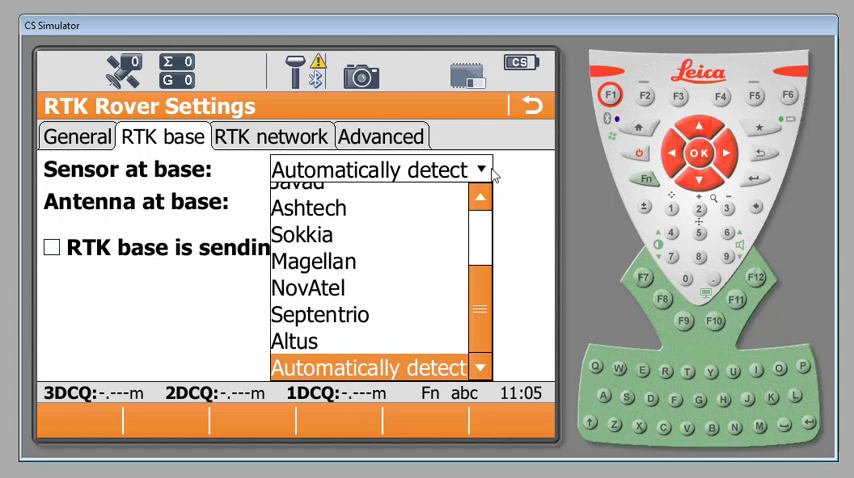
{"action": "left_click", "coordinate": [375, 367]}
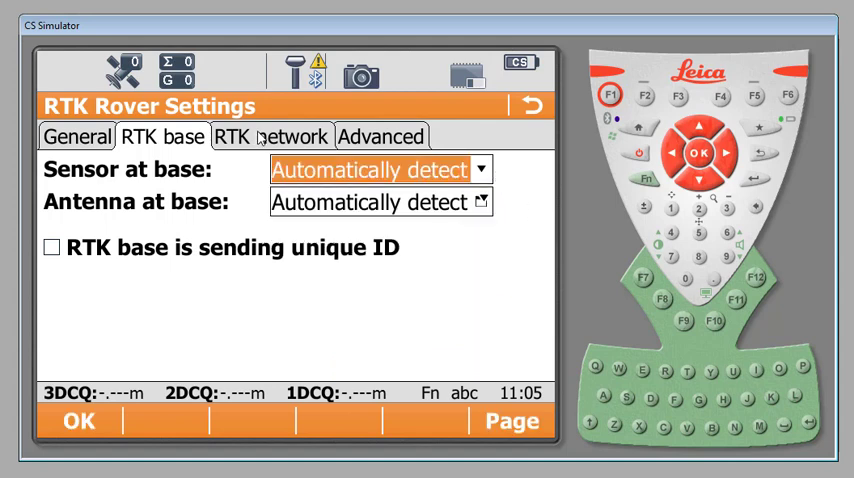
{"action": "left_click", "coordinate": [271, 136]}
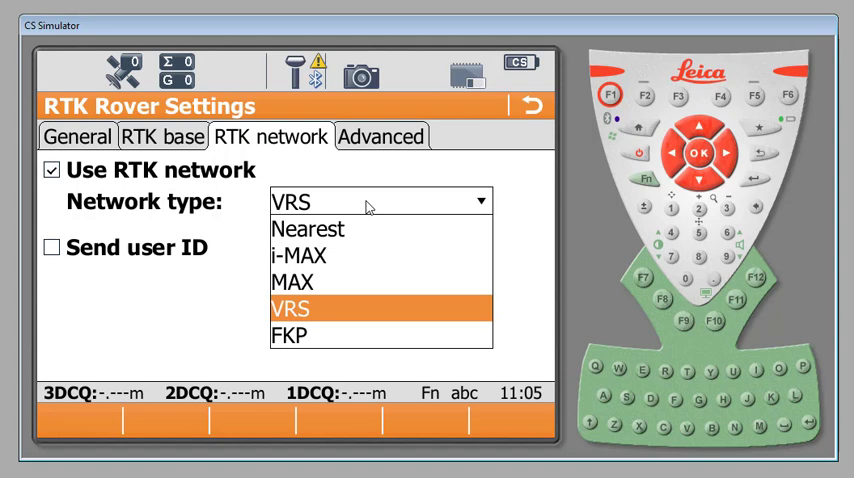
{"action": "mouse_move", "coordinate": [307, 318]}
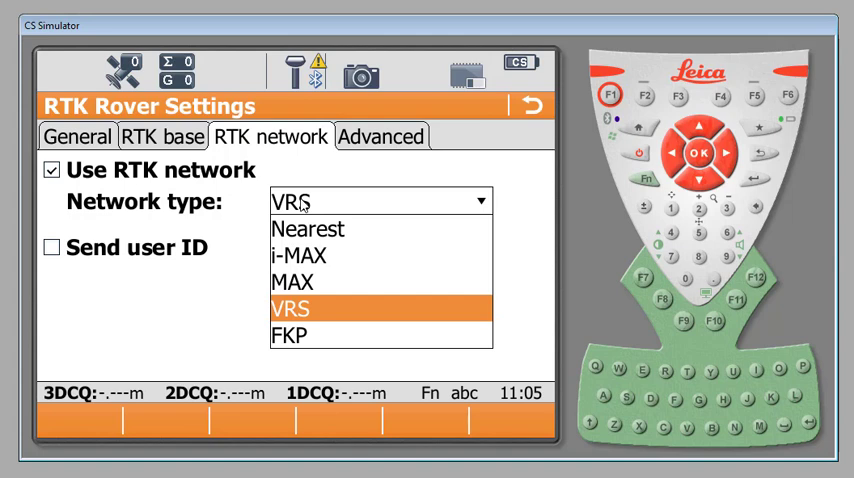
Step: Select VRS as the RTK network type
{"action": "left_click", "coordinate": [291, 308]}
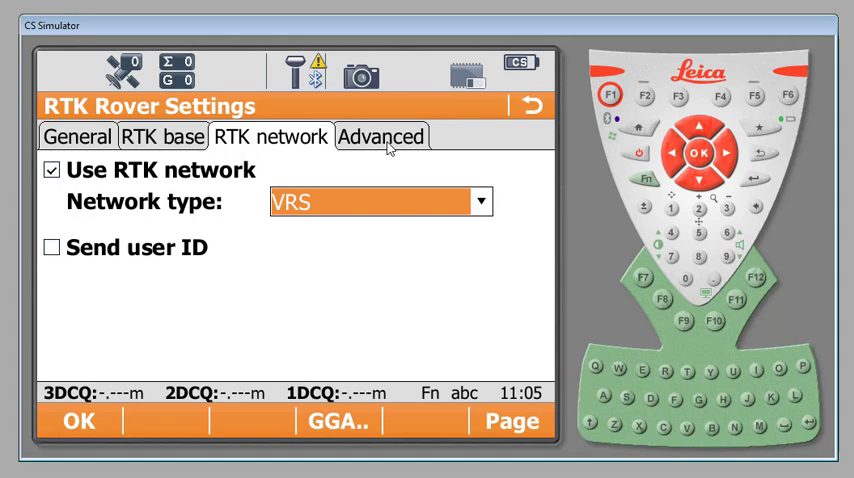
{"action": "left_click", "coordinate": [380, 136]}
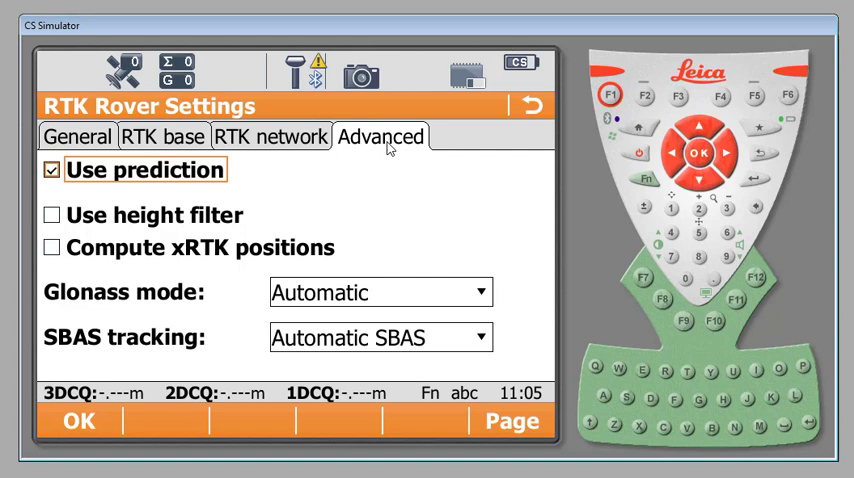
{"action": "mouse_move", "coordinate": [380, 211]}
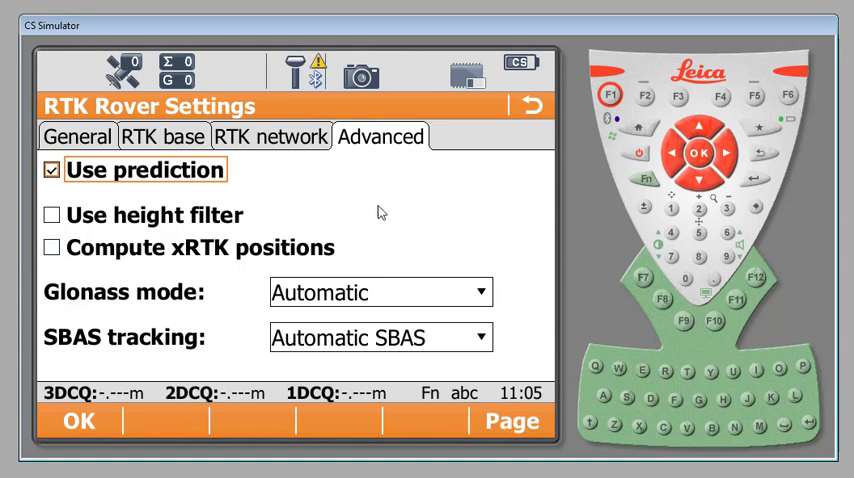
{"action": "mouse_move", "coordinate": [177, 362]}
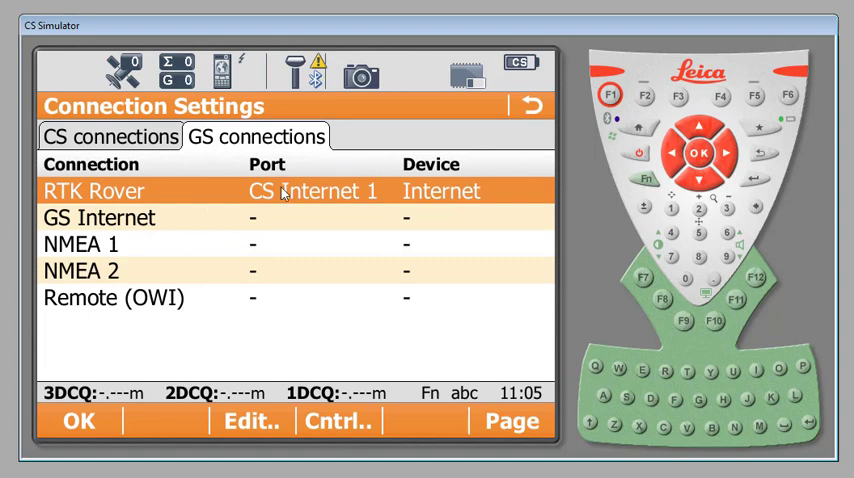
{"action": "mouse_move", "coordinate": [475, 194]}
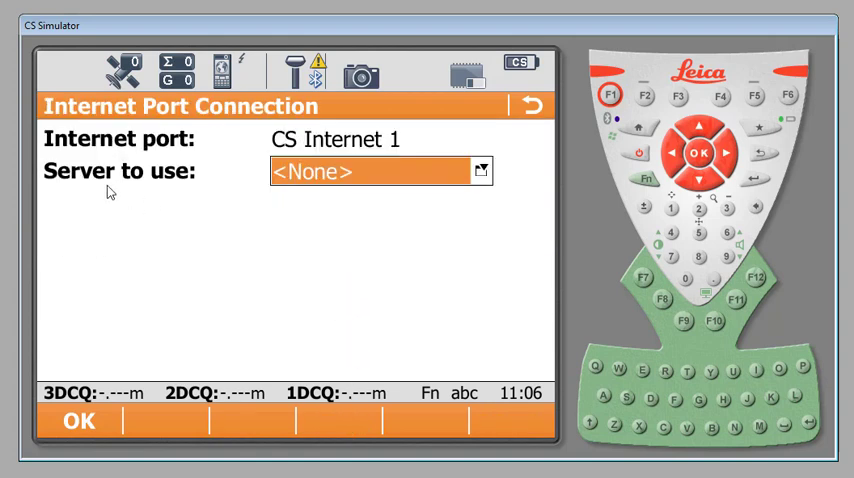
{"action": "mouse_move", "coordinate": [170, 183]}
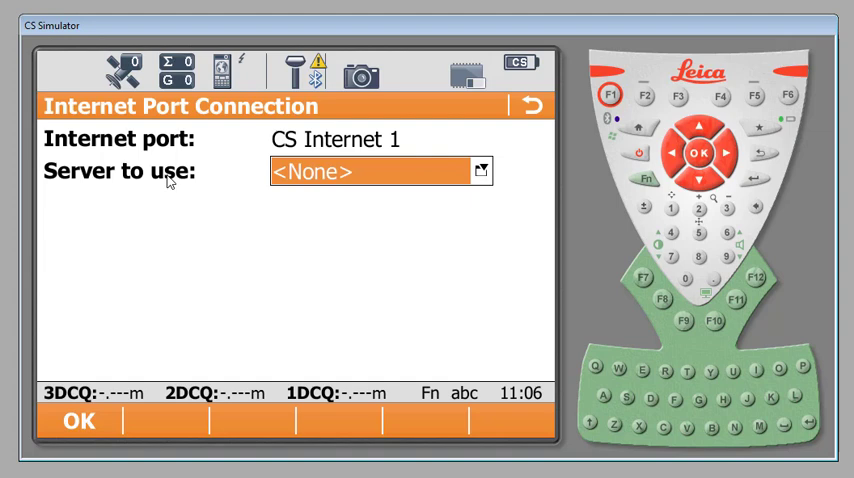
{"action": "mouse_move", "coordinate": [310, 171]}
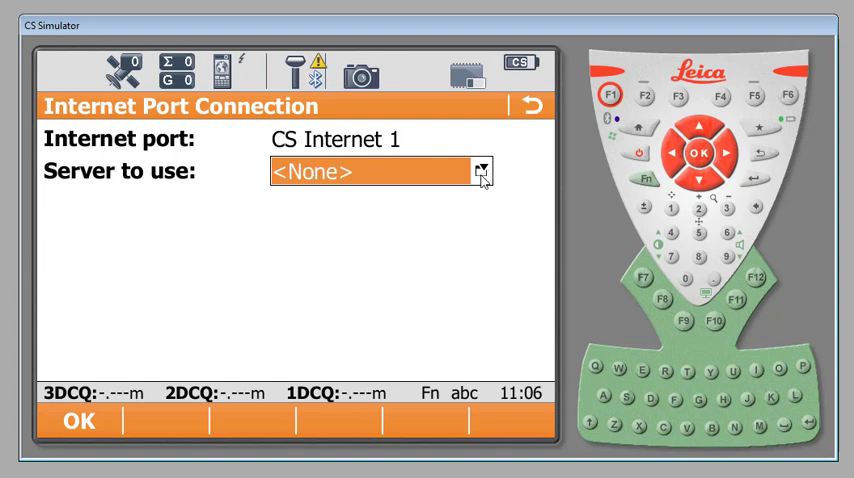
Step: Open the Server to Connect list for CS Internet 1
{"action": "left_click", "coordinate": [481, 170]}
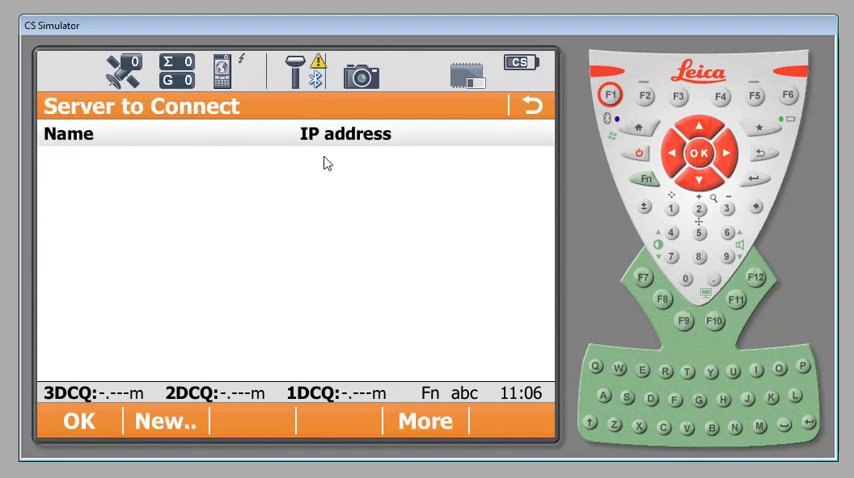
{"action": "mouse_move", "coordinate": [103, 163]}
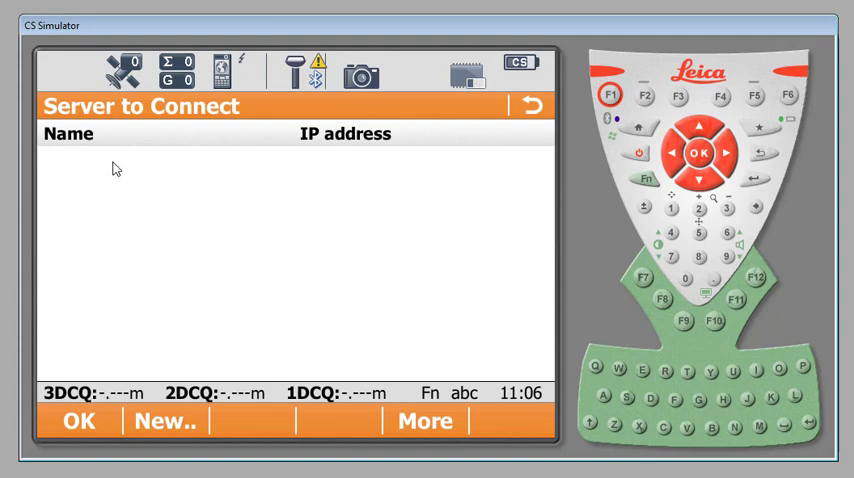
{"action": "mouse_move", "coordinate": [100, 197]}
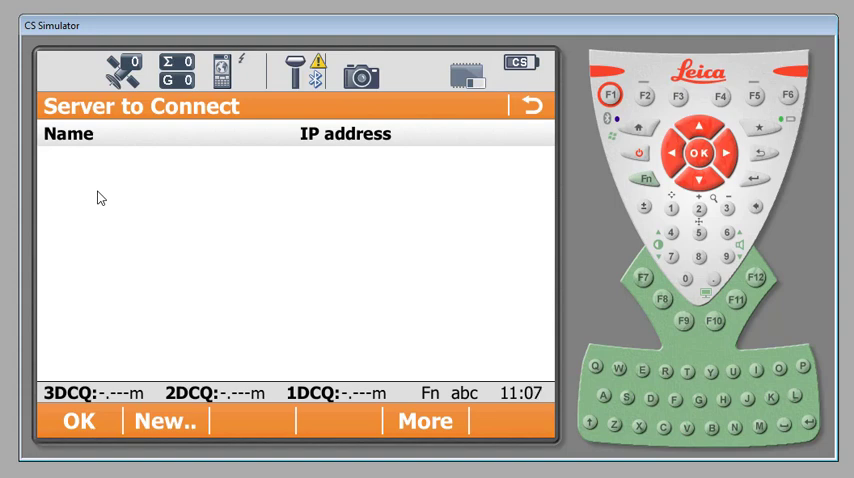
{"action": "mouse_move", "coordinate": [99, 162]}
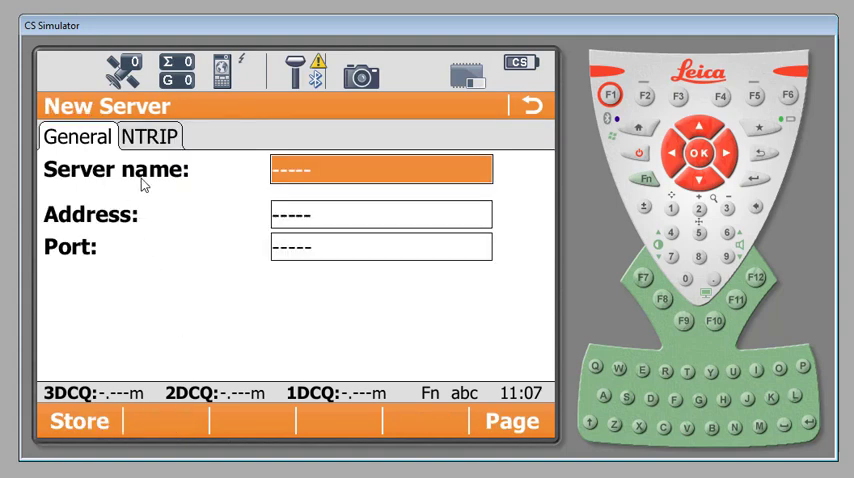
Step: Name the new server NCVRS with address rtn.nc.gov and port 2101
{"action": "type", "text": "N"}
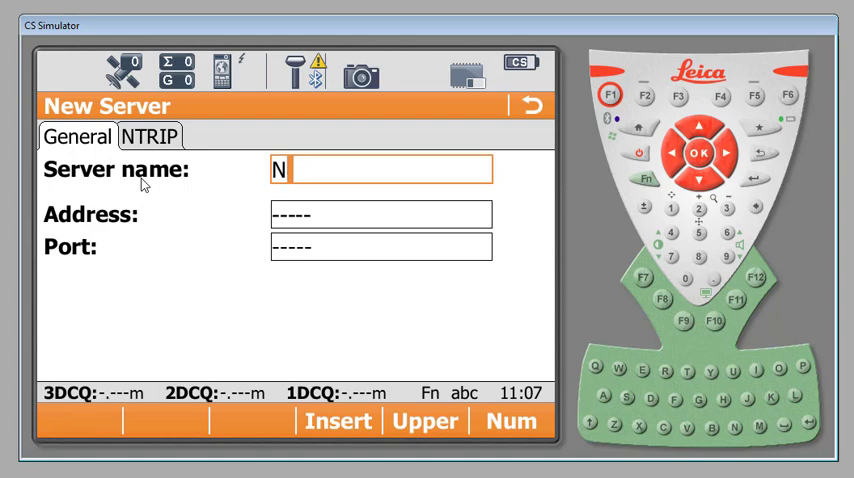
{"action": "type", "text": "CVrs"}
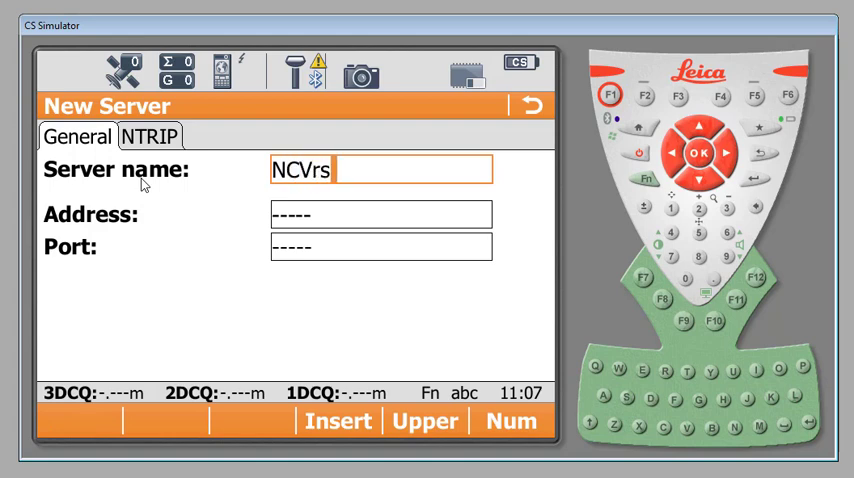
{"action": "type", "text": "a"}
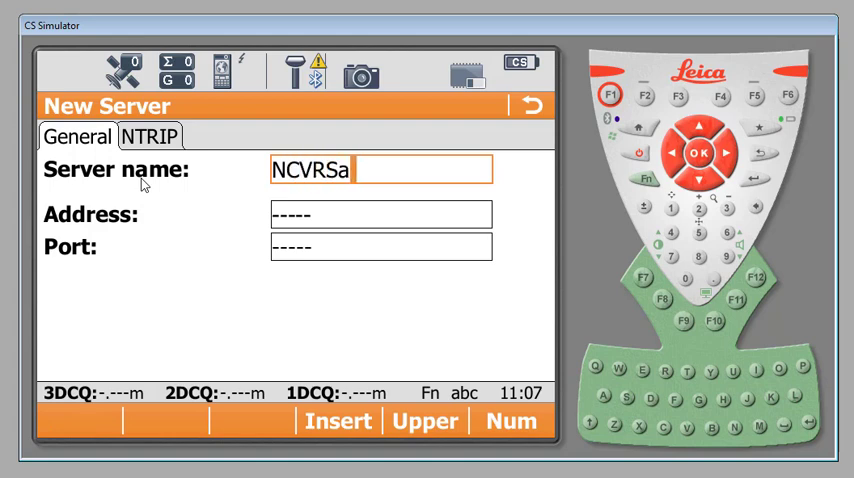
{"action": "left_click", "coordinate": [380, 214]}
{"action": "type", "text": "rtn."}
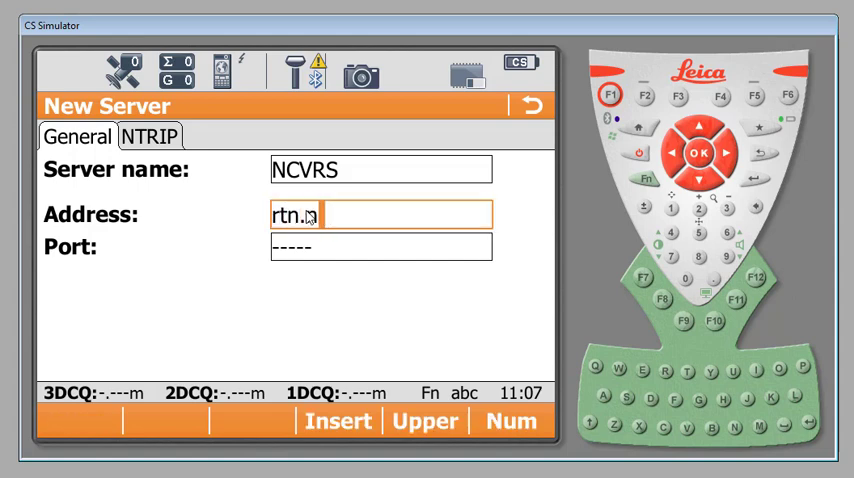
{"action": "type", "text": "c.gov"}
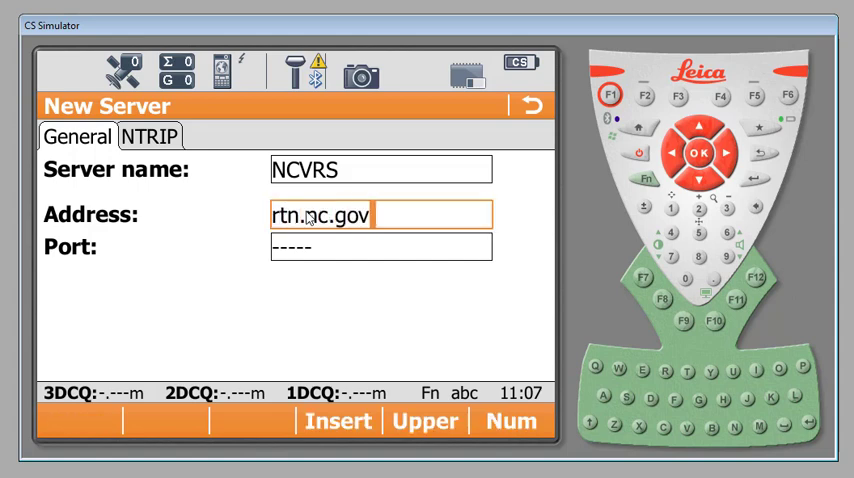
{"action": "type", "text": "2101"}
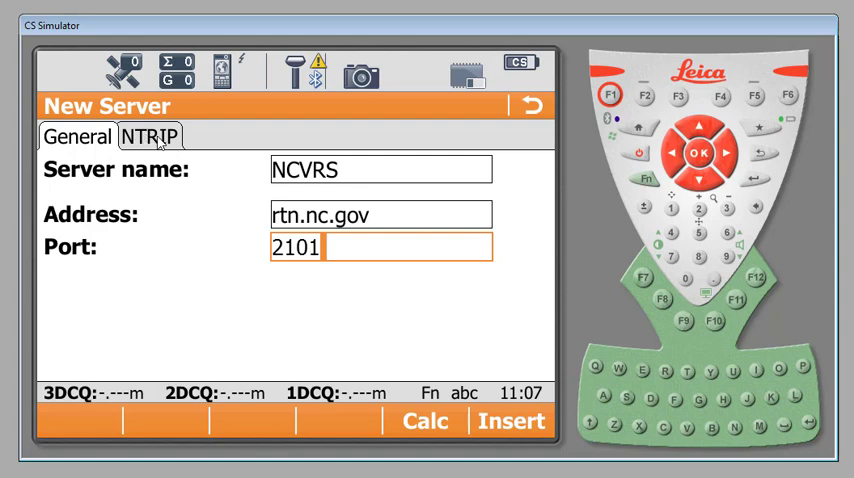
Step: Enable NTRIP for the server with user ID leica01 and begin entering the password
{"action": "left_click", "coordinate": [150, 137]}
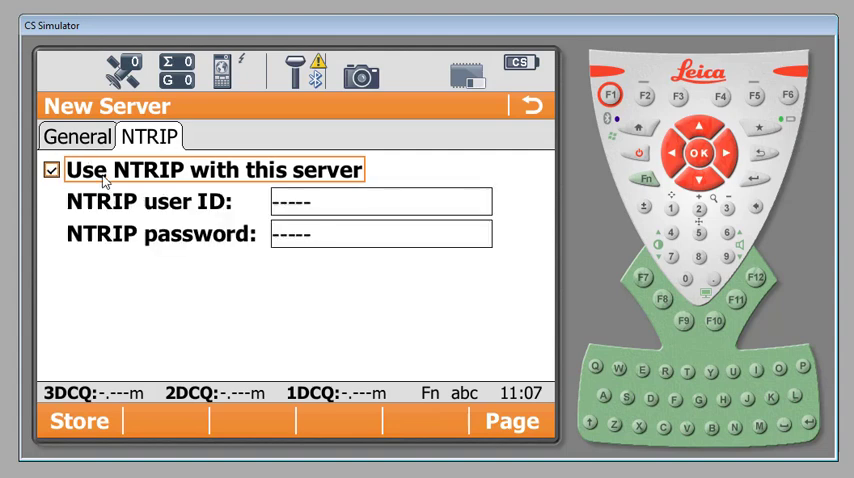
{"action": "left_click", "coordinate": [380, 201]}
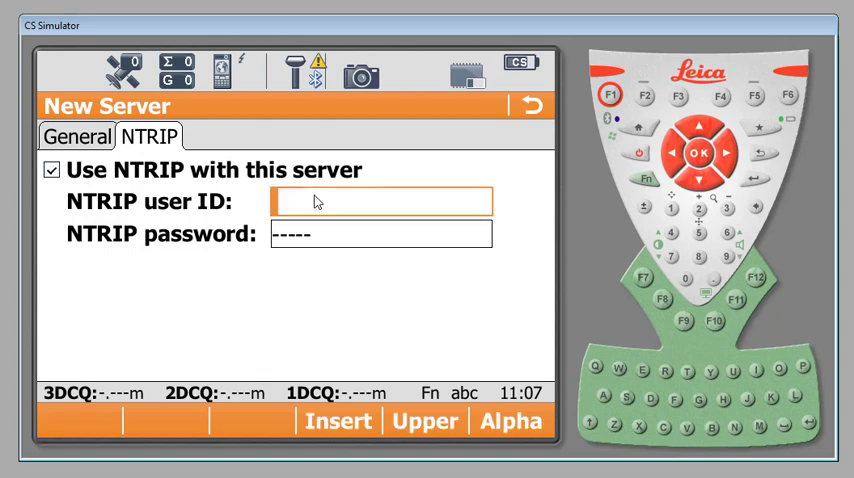
{"action": "type", "text": "leica01"}
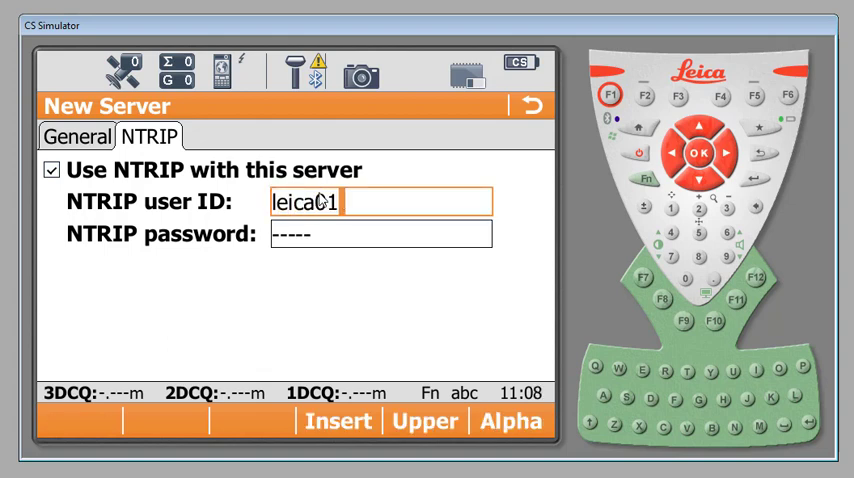
{"action": "left_click", "coordinate": [380, 233]}
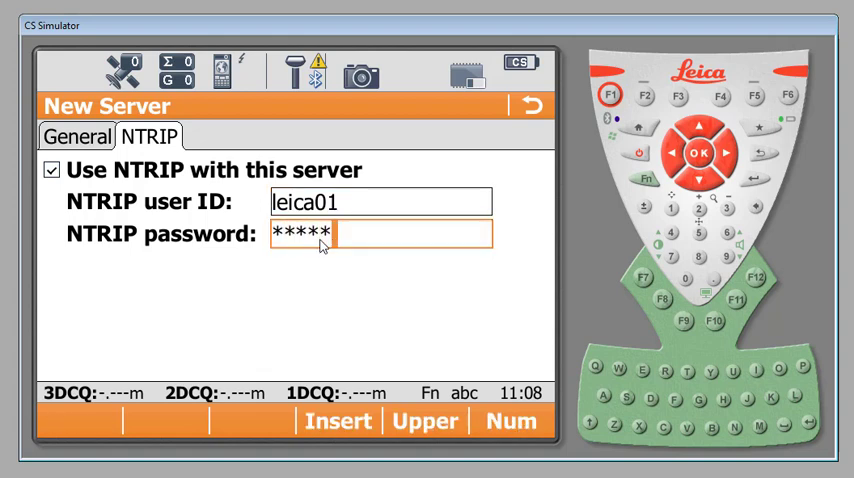
{"action": "mouse_move", "coordinate": [331, 281]}
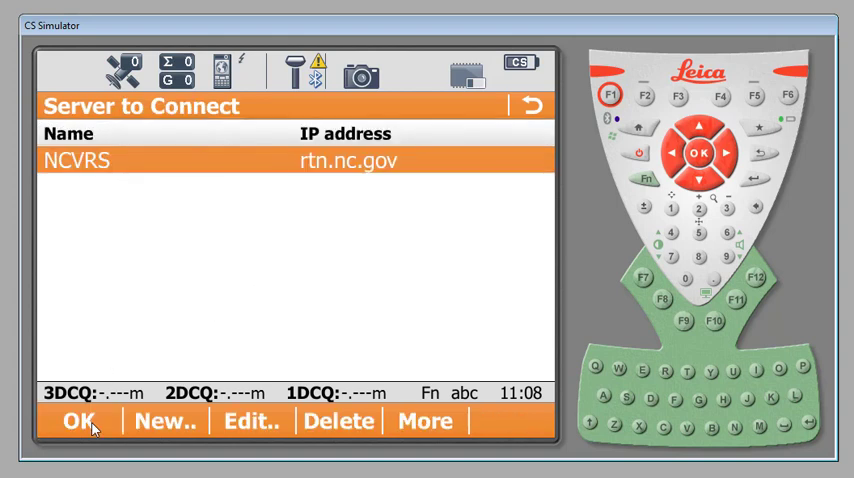
{"action": "mouse_move", "coordinate": [351, 171]}
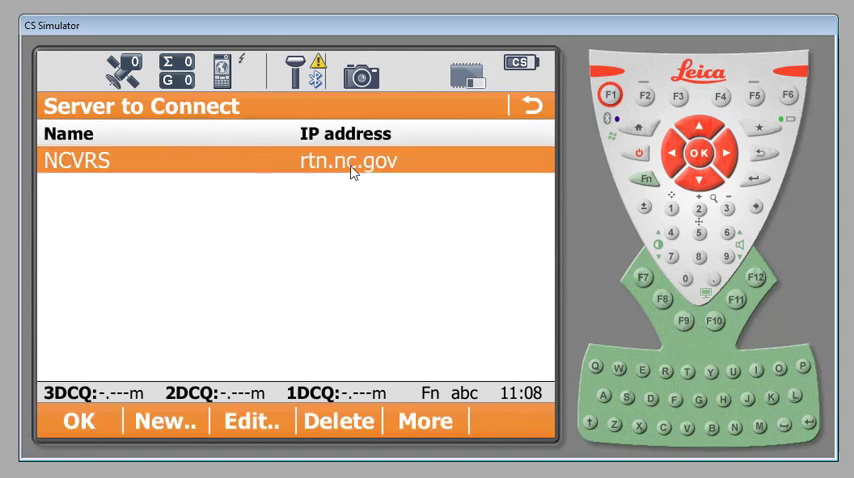
{"action": "mouse_move", "coordinate": [252, 238]}
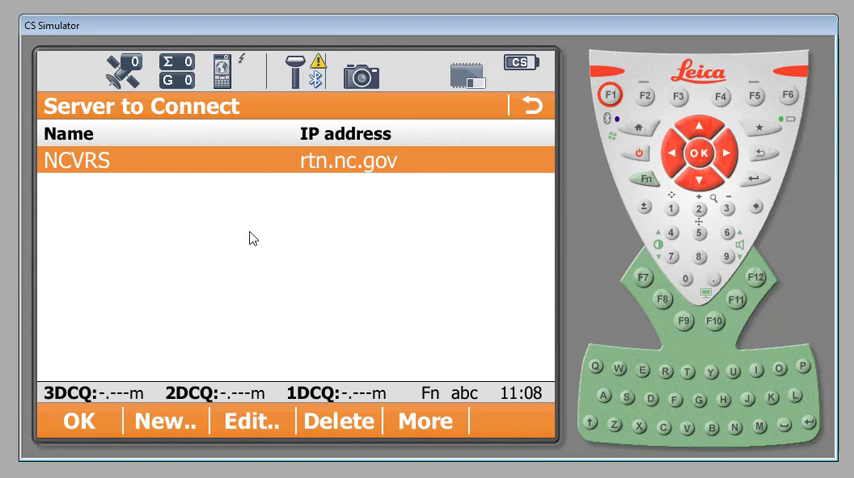
{"action": "mouse_move", "coordinate": [246, 258]}
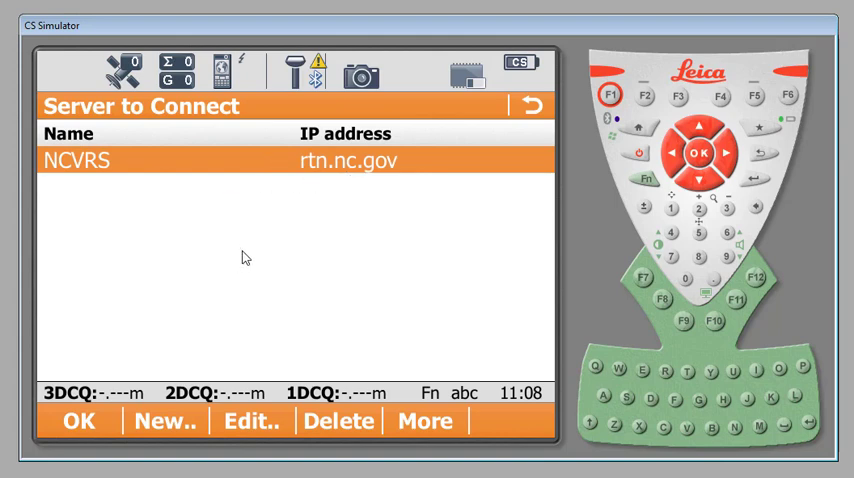
{"action": "mouse_move", "coordinate": [90, 420]}
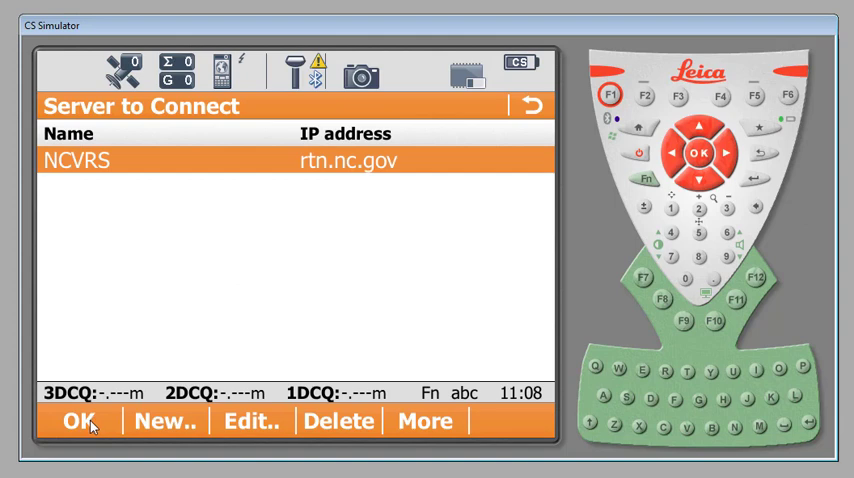
Step: Confirm NCVRS as the server to connect to, loading its NTRIP source table
{"action": "left_click", "coordinate": [79, 420]}
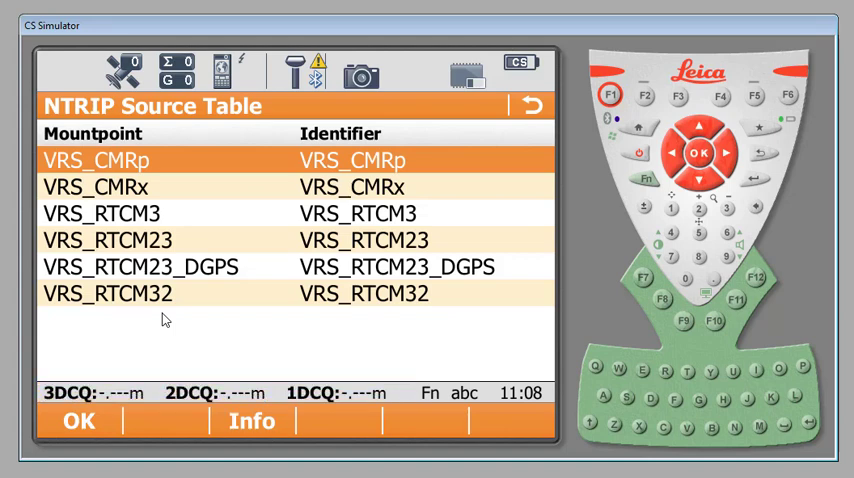
{"action": "mouse_move", "coordinate": [148, 184]}
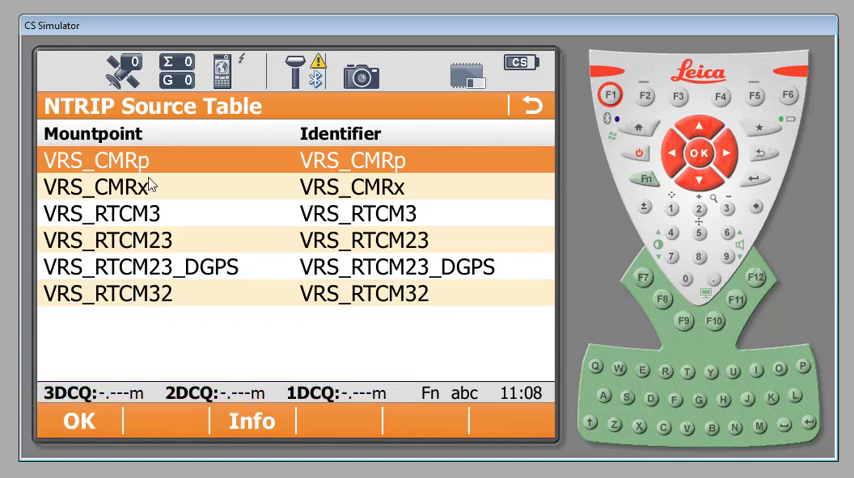
{"action": "mouse_move", "coordinate": [183, 330]}
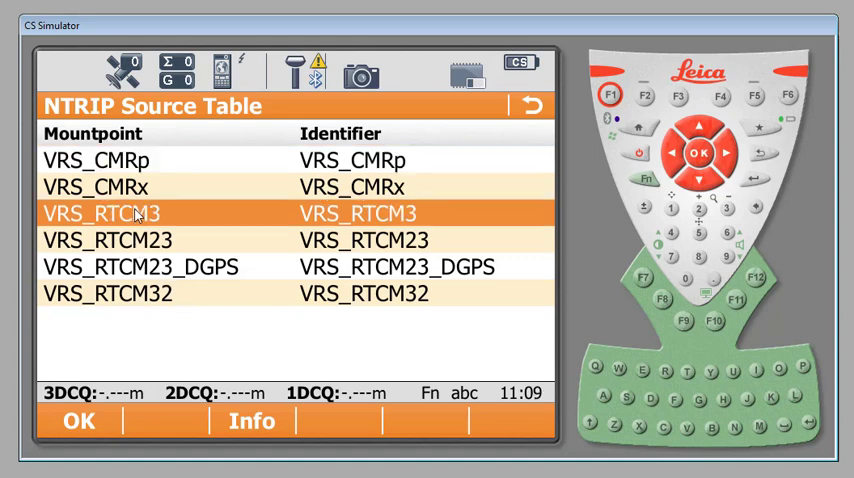
{"action": "mouse_move", "coordinate": [173, 280]}
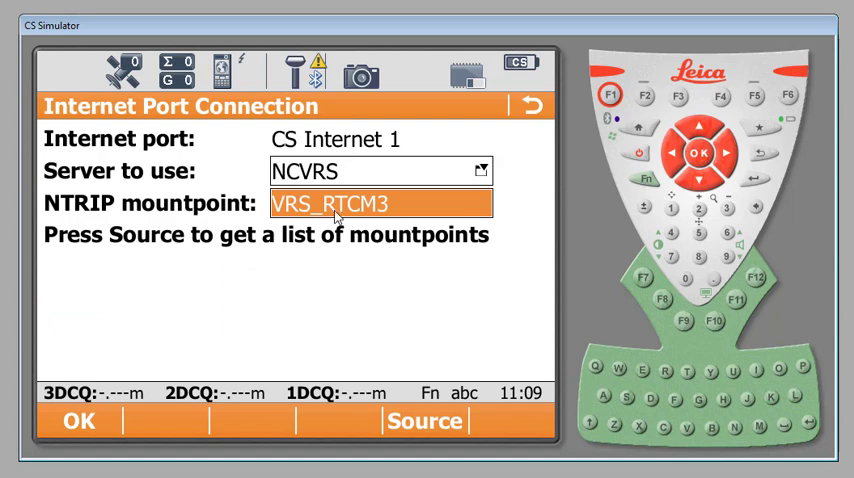
{"action": "mouse_move", "coordinate": [300, 250]}
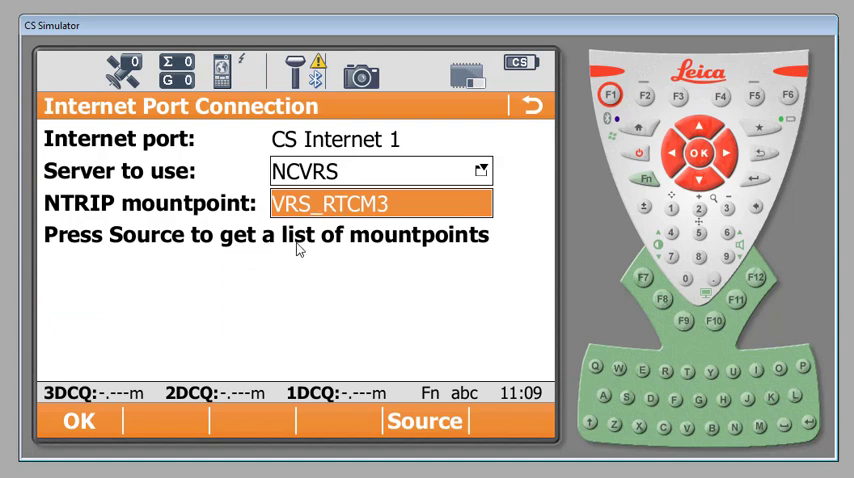